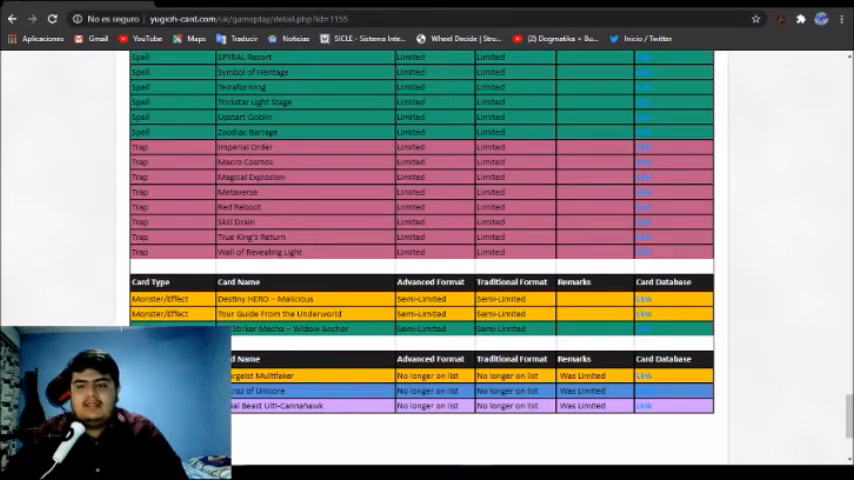
Scroll up through the Forbidden monsters, then down the Limited list to its Spell rows
{"action": "scroll", "scroll_direction": "up", "scroll_amount": 3}
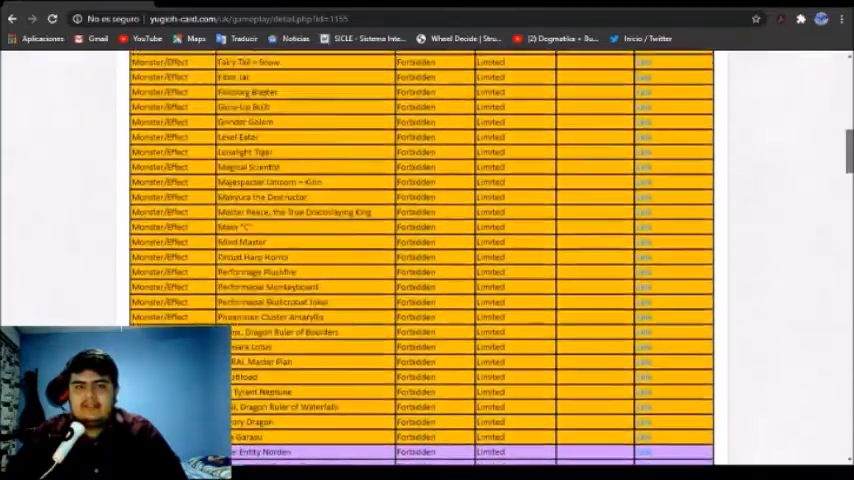
{"action": "scroll", "scroll_direction": "down", "scroll_amount": 3}
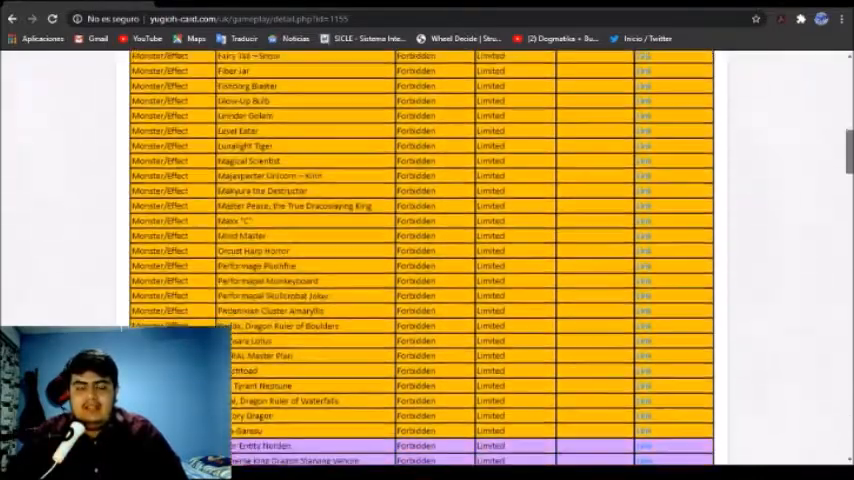
{"action": "scroll", "scroll_direction": "down", "scroll_amount": 3}
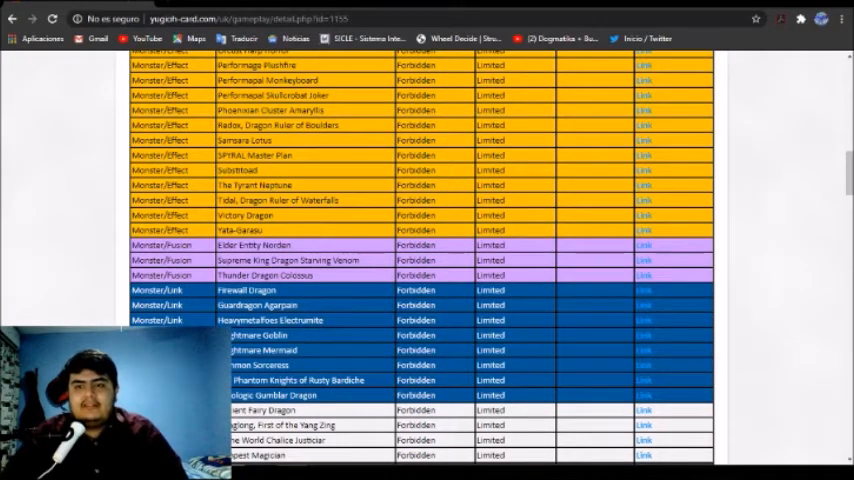
{"action": "scroll", "scroll_direction": "down", "scroll_amount": 3}
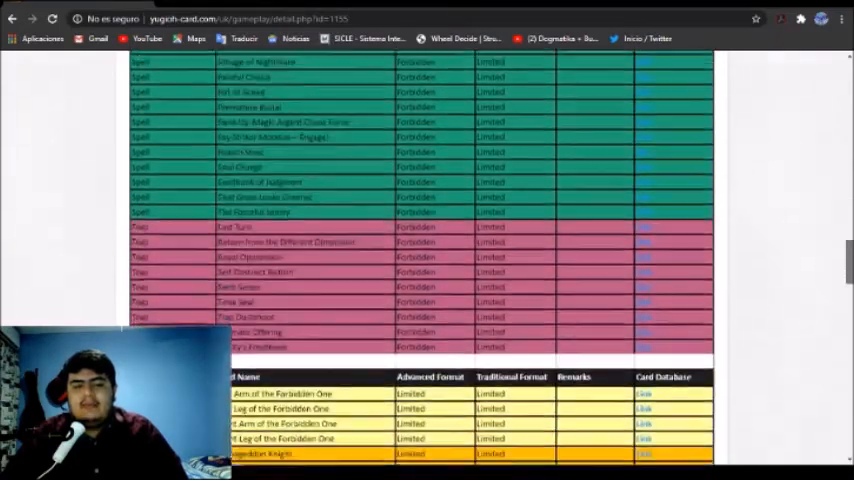
{"action": "scroll", "scroll_direction": "down", "scroll_amount": 3}
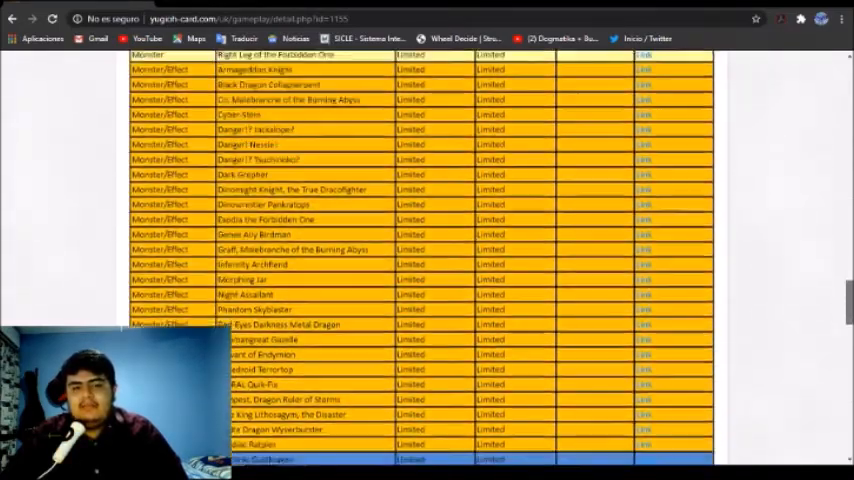
{"action": "scroll", "scroll_direction": "down", "scroll_amount": 3}
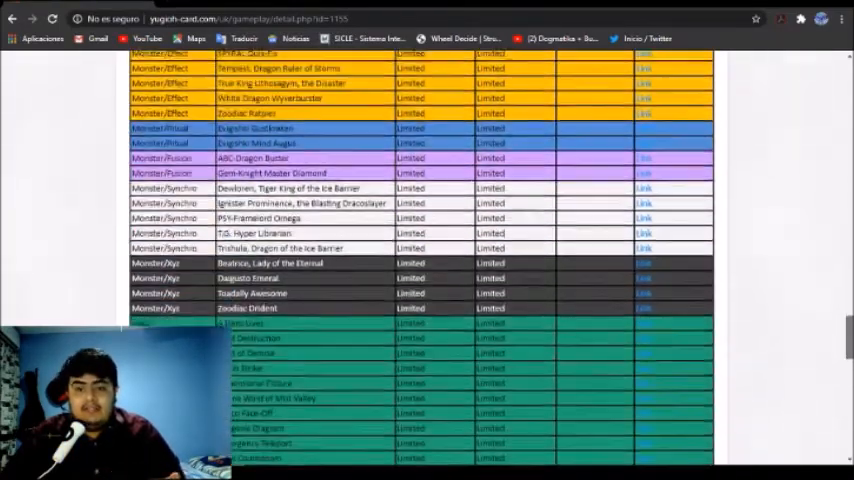
{"action": "scroll", "scroll_direction": "down", "scroll_amount": 3}
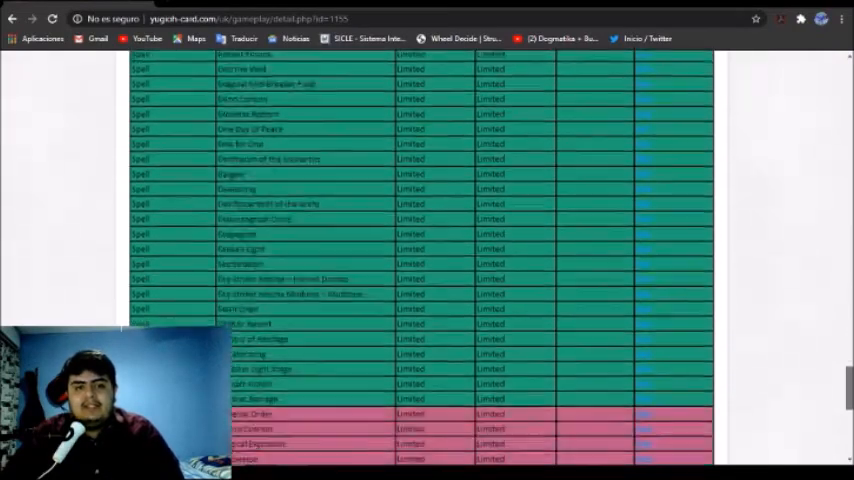
{"action": "scroll", "scroll_direction": "down", "scroll_amount": 3}
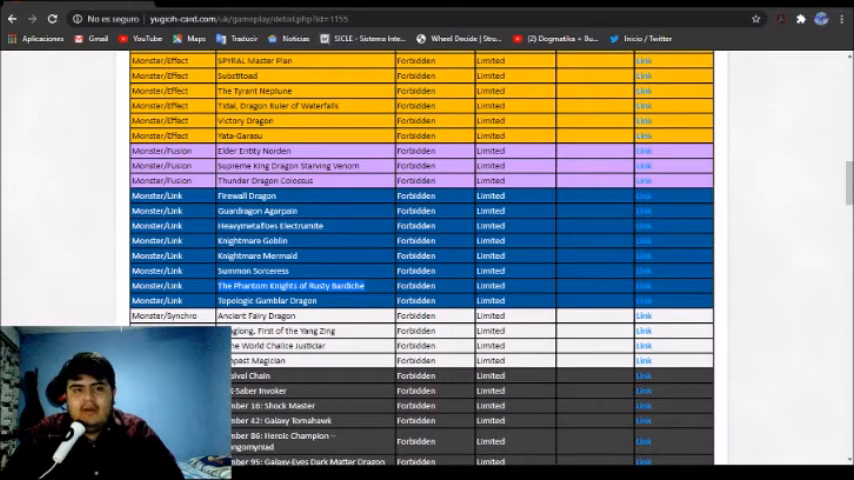
Scroll down past the Limited traps to the Semi-Limited table and 'No longer on list' rows
{"action": "scroll", "scroll_direction": "down", "scroll_amount": 3}
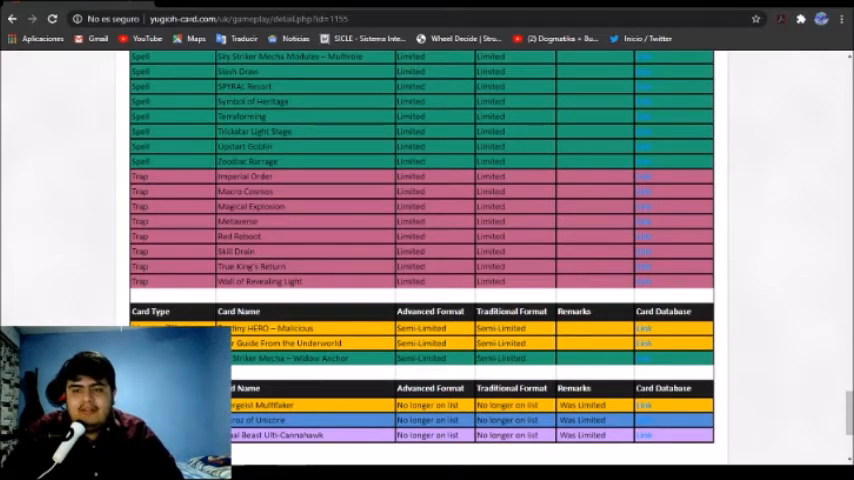
Scroll up to the Limited monsters and highlight two card names there for discussion
{"action": "scroll", "scroll_direction": "up", "scroll_amount": 3}
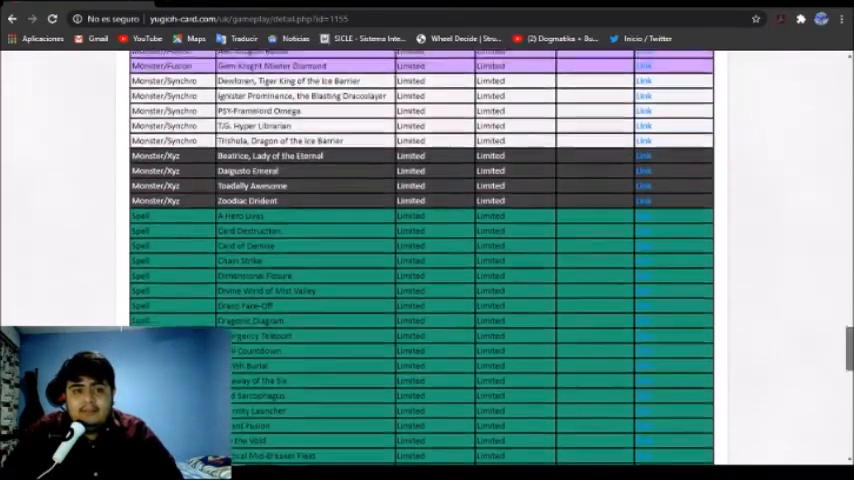
{"action": "scroll", "scroll_direction": "up", "scroll_amount": 3}
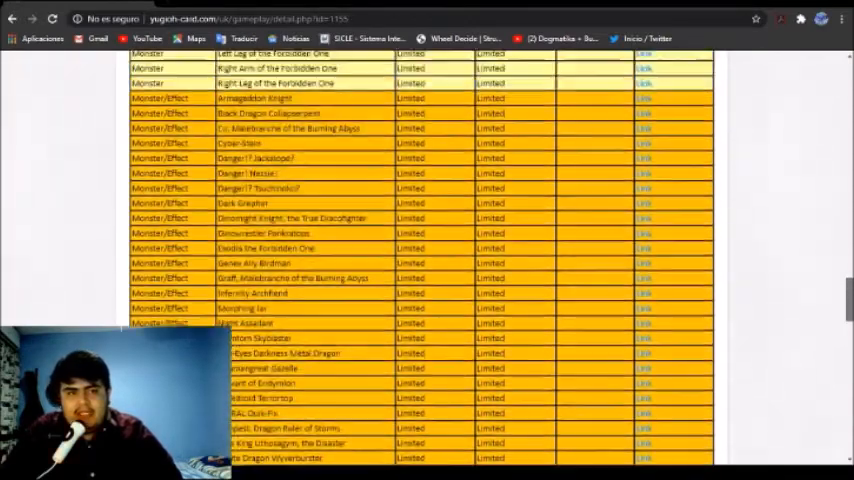
{"action": "scroll", "scroll_direction": "up", "scroll_amount": 3}
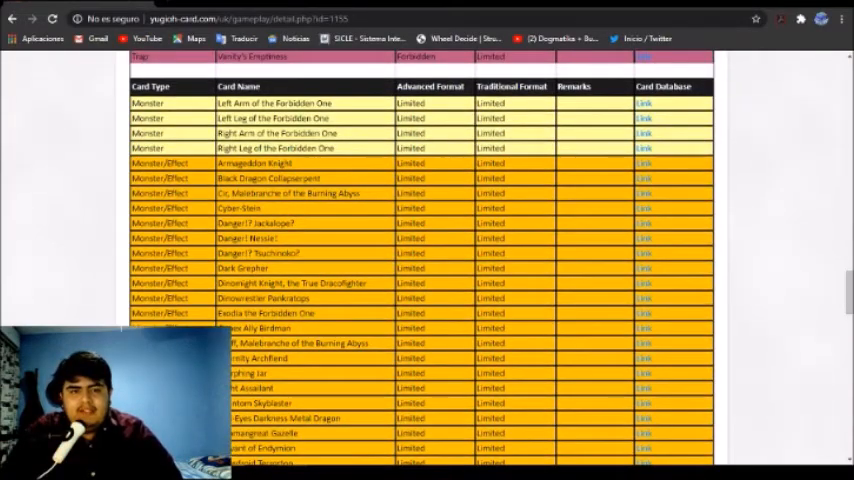
{"action": "double_click", "coordinate": [290, 192]}
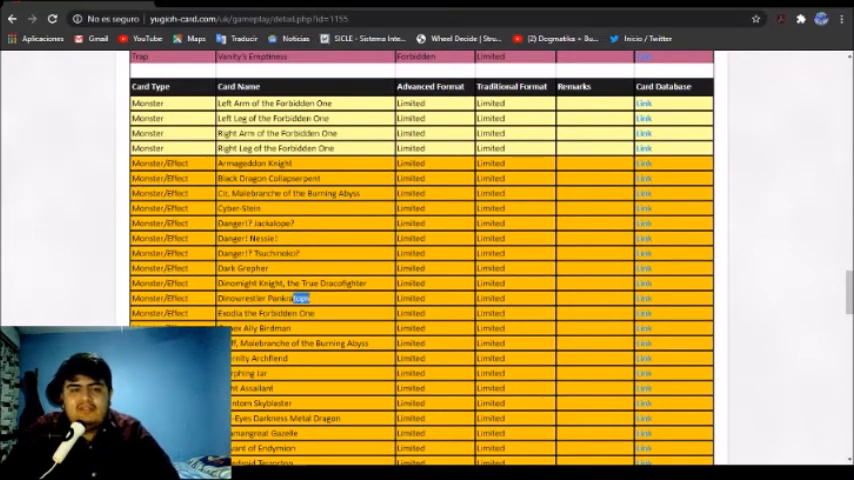
{"action": "double_click", "coordinate": [264, 298]}
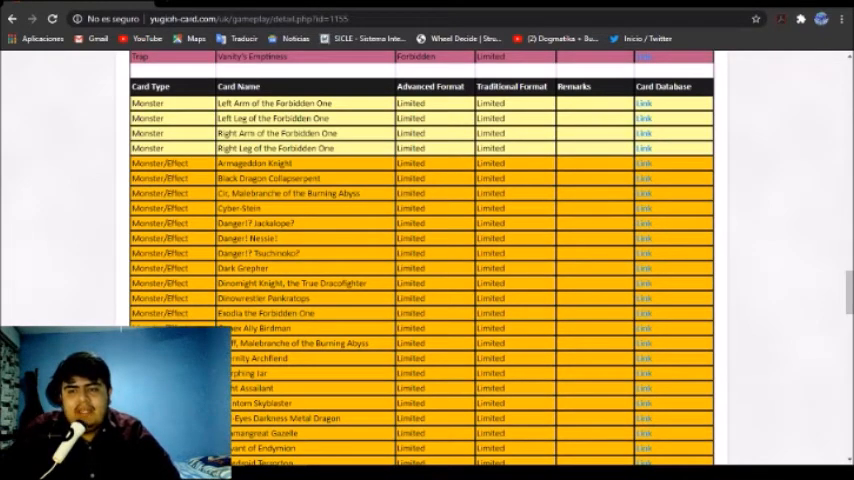
Scroll down past the Ritual, Fusion, Synchro and Xyz entries to the Limited spell cards
{"action": "scroll", "scroll_direction": "up", "scroll_amount": 3}
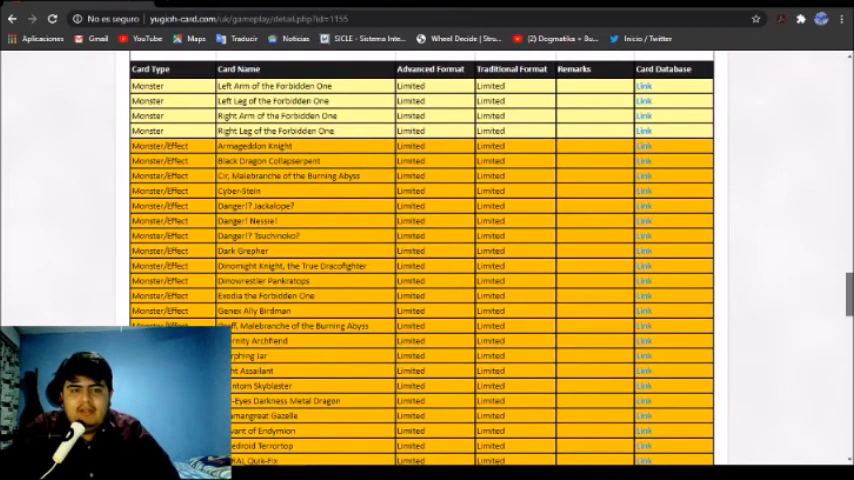
{"action": "scroll", "scroll_direction": "down", "scroll_amount": 3}
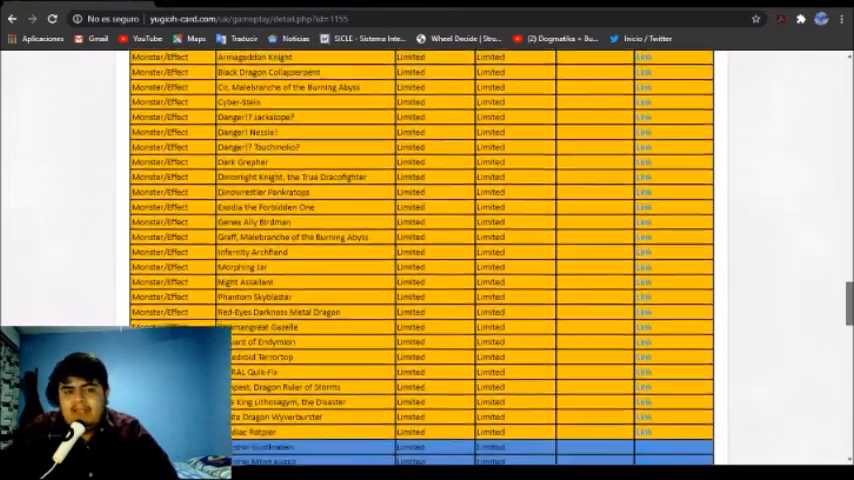
{"action": "scroll", "scroll_direction": "down", "scroll_amount": 3}
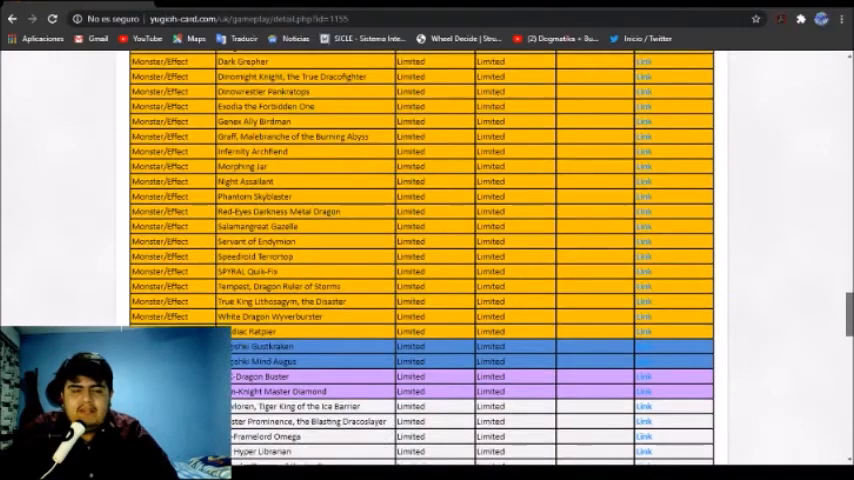
{"action": "scroll", "scroll_direction": "down", "scroll_amount": 3}
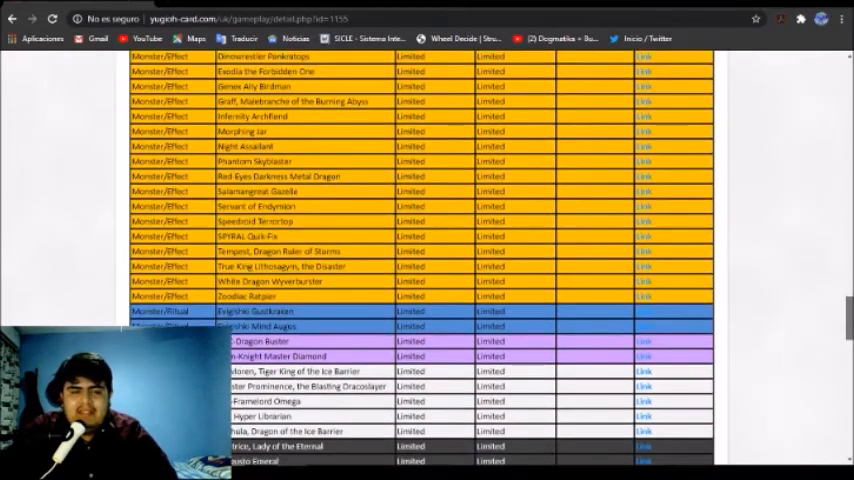
{"action": "scroll", "scroll_direction": "down", "scroll_amount": 3}
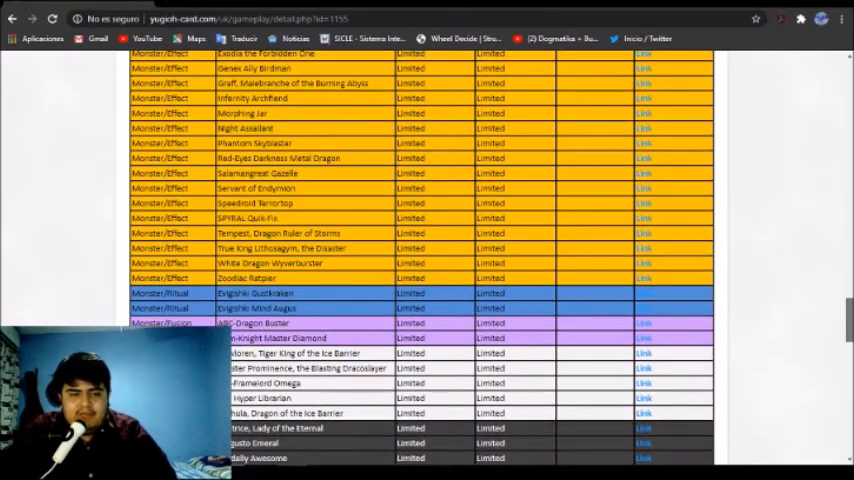
{"action": "scroll", "scroll_direction": "down", "scroll_amount": 3}
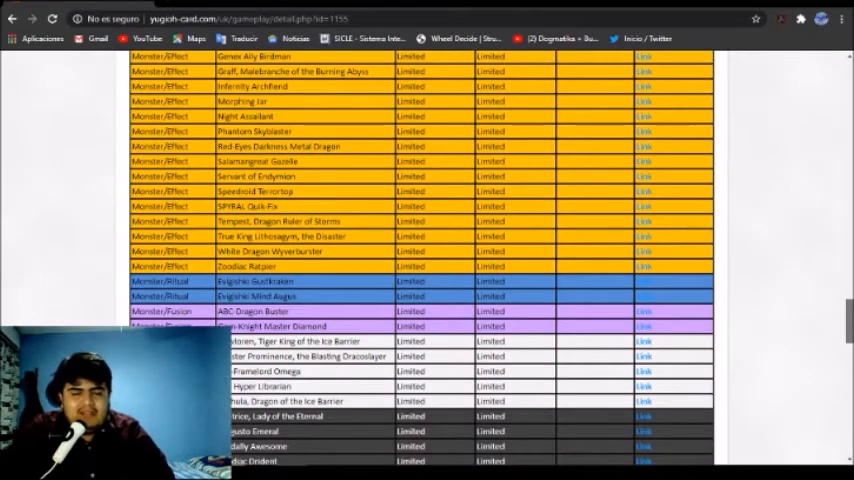
{"action": "scroll", "scroll_direction": "down", "scroll_amount": 3}
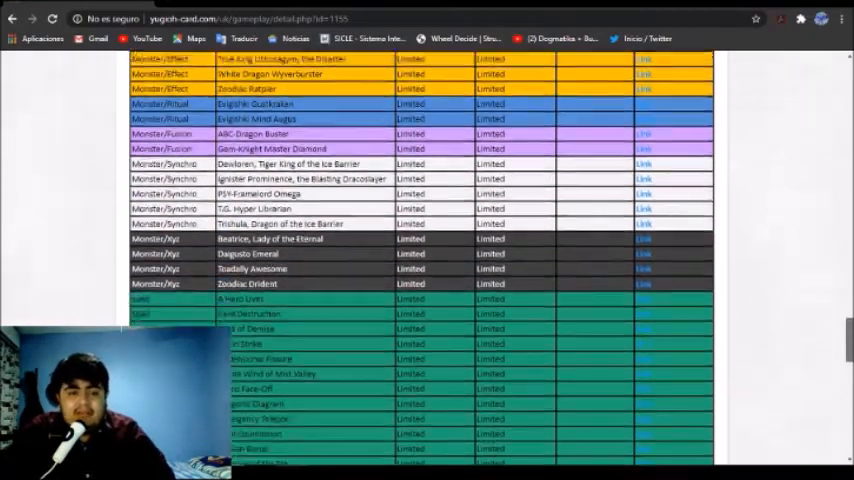
{"action": "scroll", "scroll_direction": "down", "scroll_amount": 3}
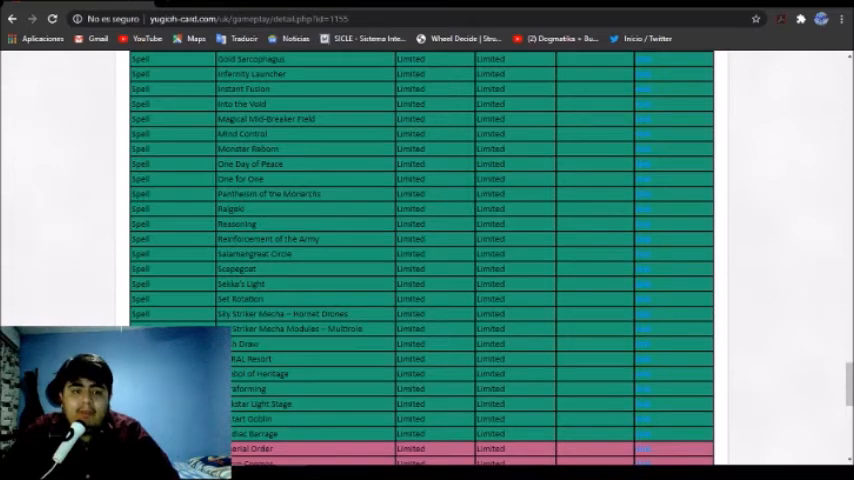
Scroll to the Forbidden spells and highlight Harpie's Feather Duster's name
{"action": "scroll", "scroll_direction": "up", "scroll_amount": 3}
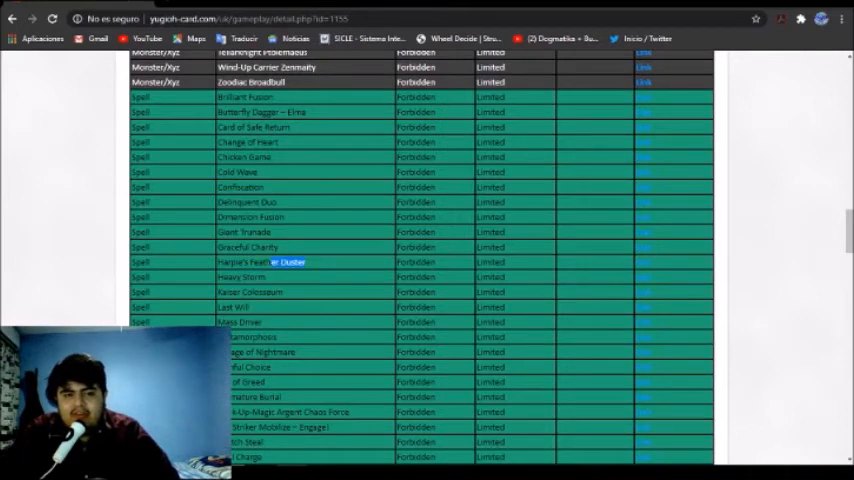
{"action": "double_click", "coordinate": [260, 260]}
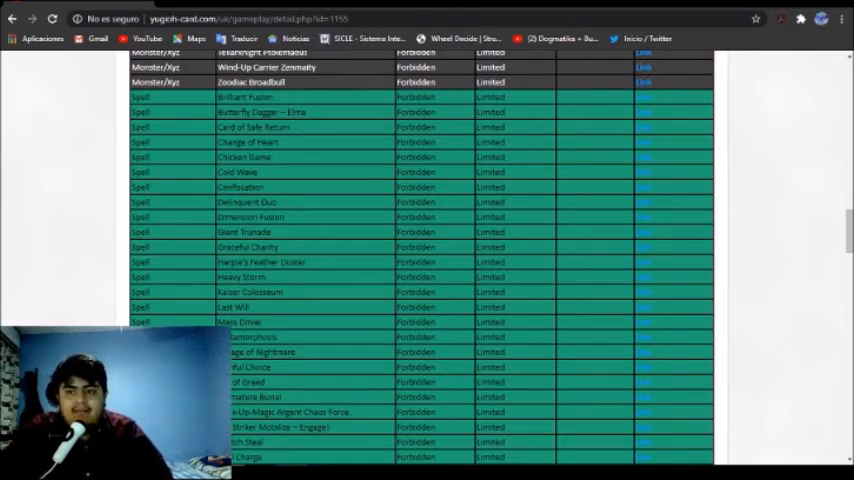
Scroll back to the Limited spell cards just below Zoodiac Drident
{"action": "scroll", "scroll_direction": "down", "scroll_amount": 3}
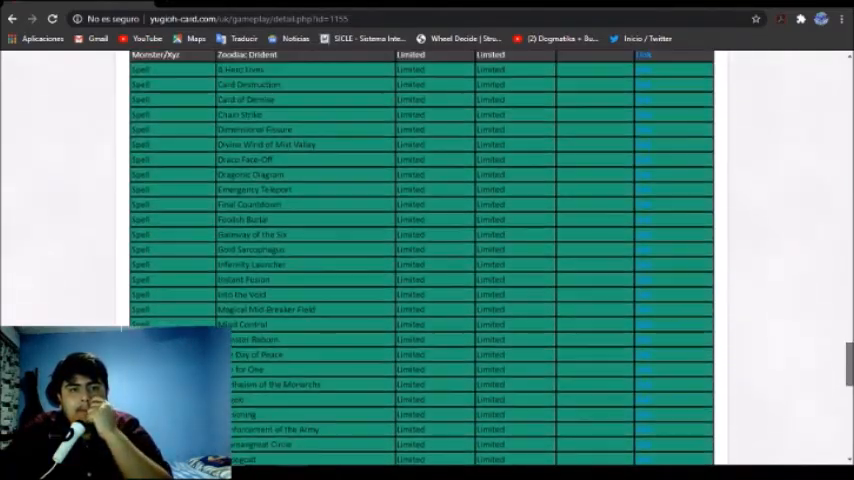
{"action": "scroll", "scroll_direction": "up", "scroll_amount": 3}
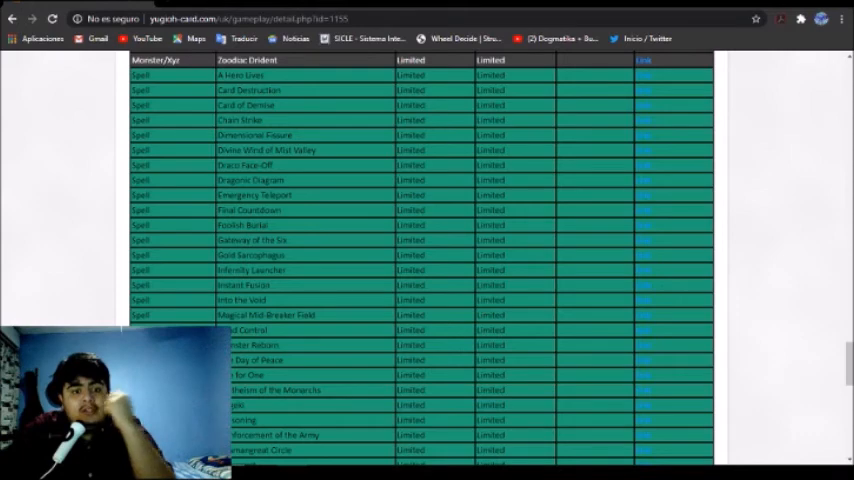